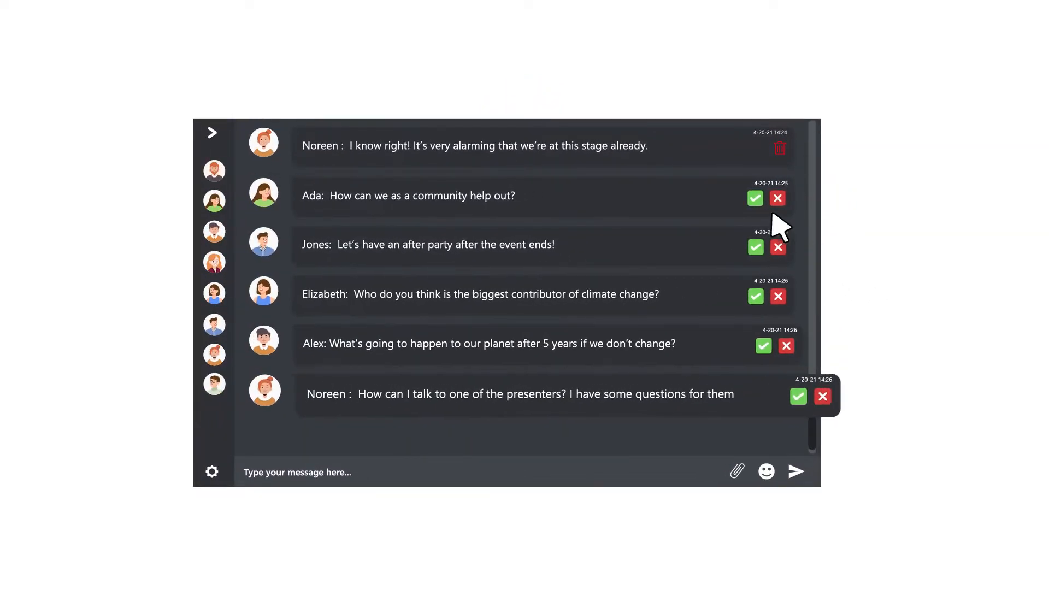
# - Reject Jones's after-party message, approve Alex's planet question, and reject Noreen's presenters question
pyautogui.click(756, 297)
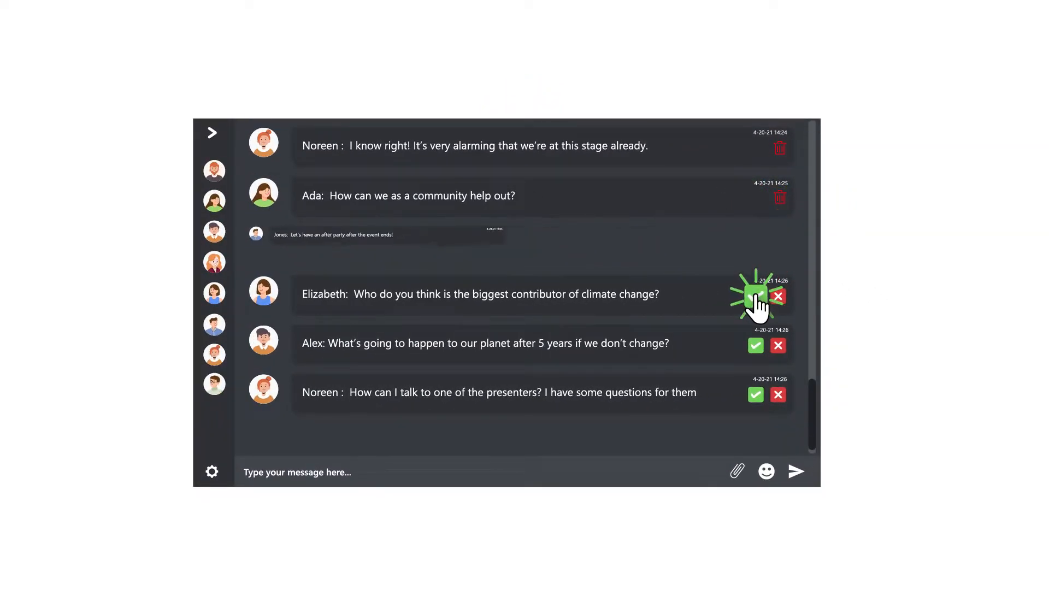
pyautogui.click(755, 297)
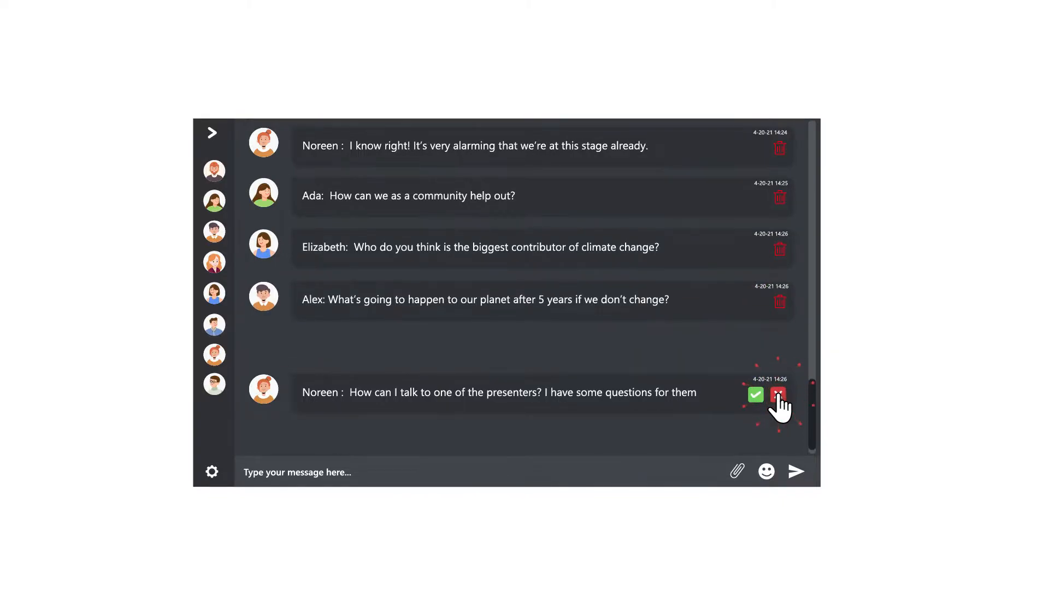
pyautogui.click(778, 395)
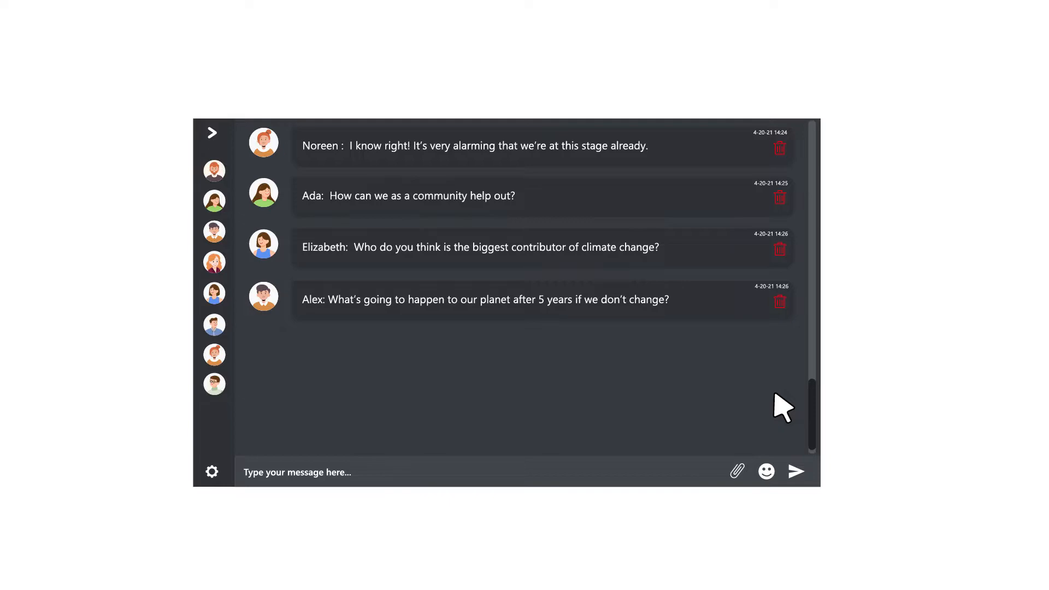
pyautogui.moveTo(590, 378)
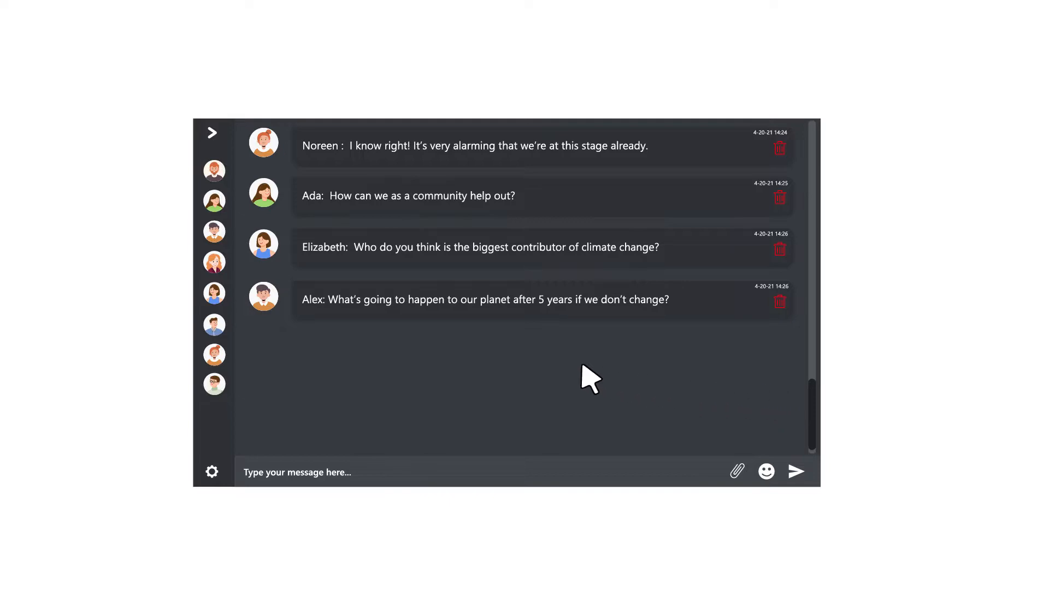
# - Start a private chat with Elizabeth and send 'I just want to ask a few questions'
pyautogui.click(263, 244)
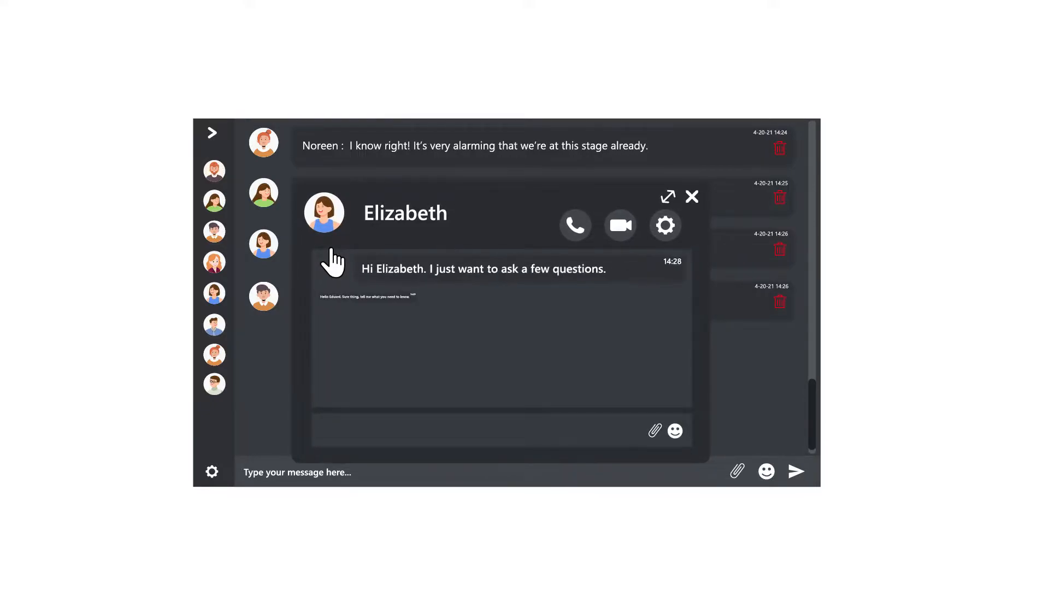
pyautogui.click(574, 225)
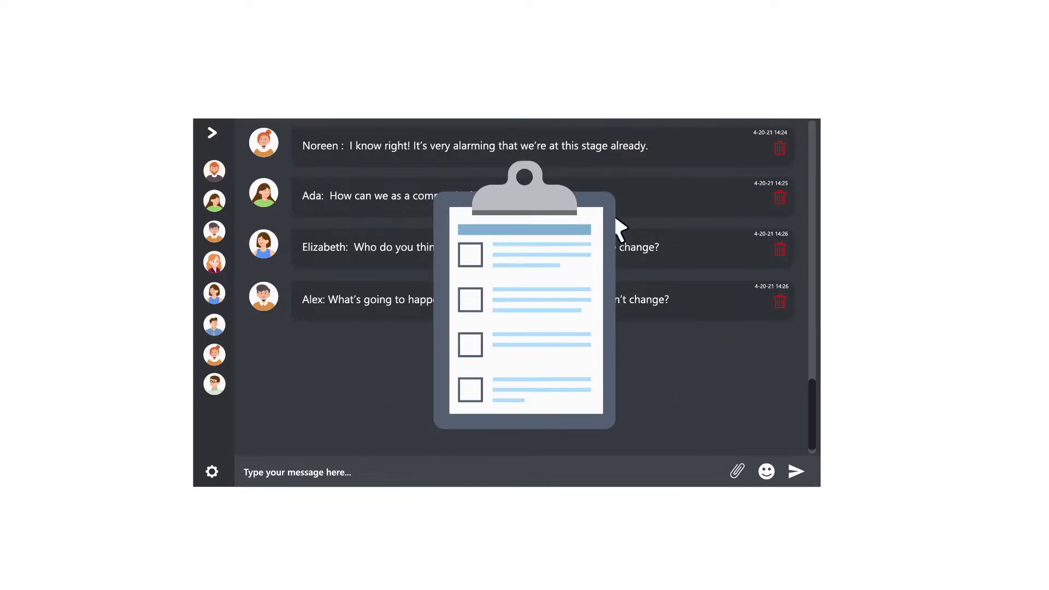
# - Bring up the event-rating poll with 141 votes and resend it to attendees
pyautogui.click(470, 300)
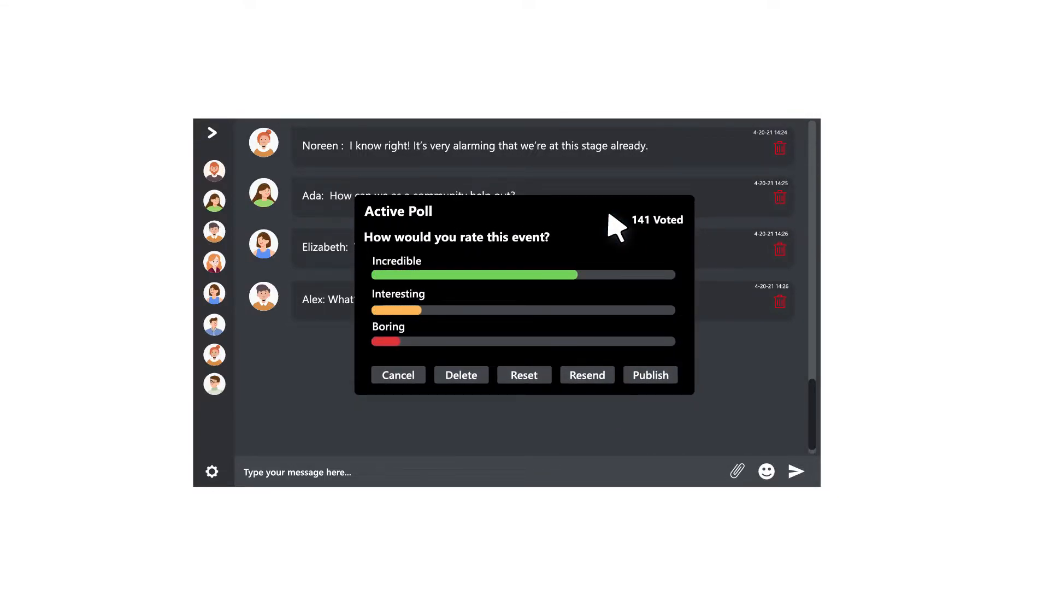
pyautogui.click(587, 375)
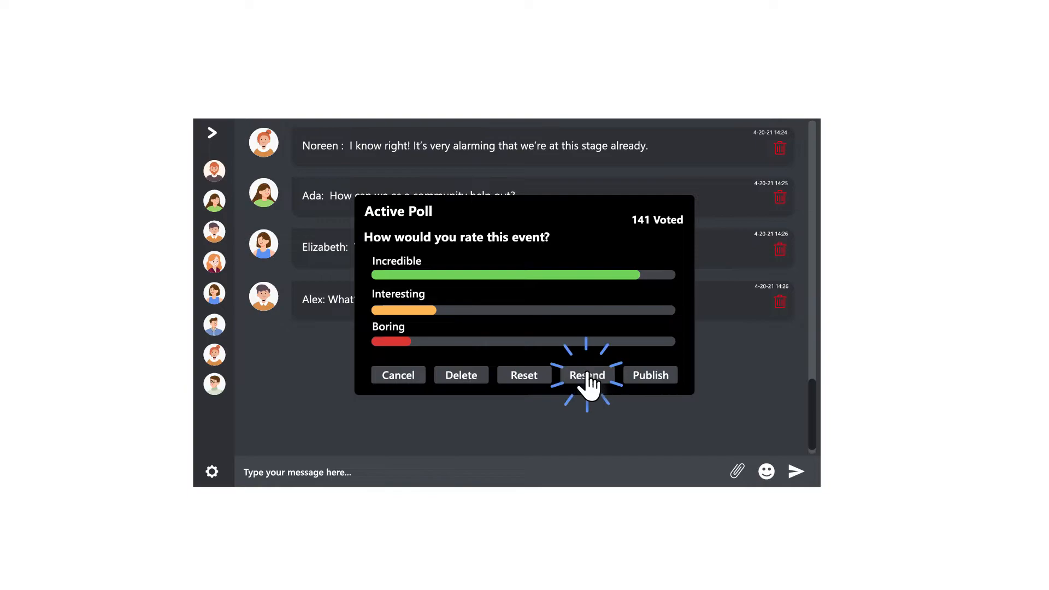
pyautogui.click(587, 375)
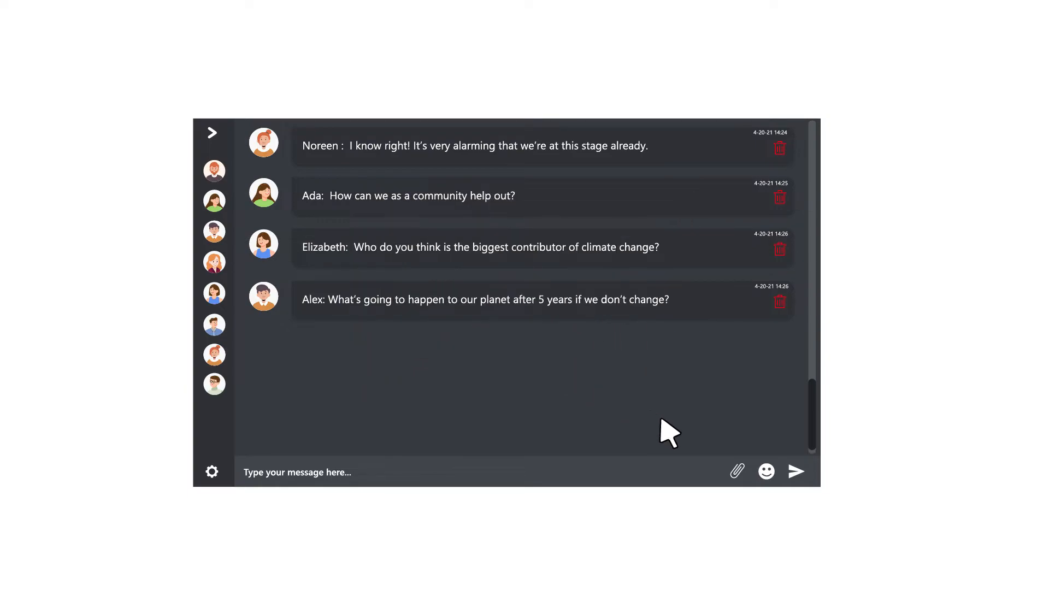
# - Record a video message via the attachment options and post it to the event chat as Eduard
pyautogui.click(736, 472)
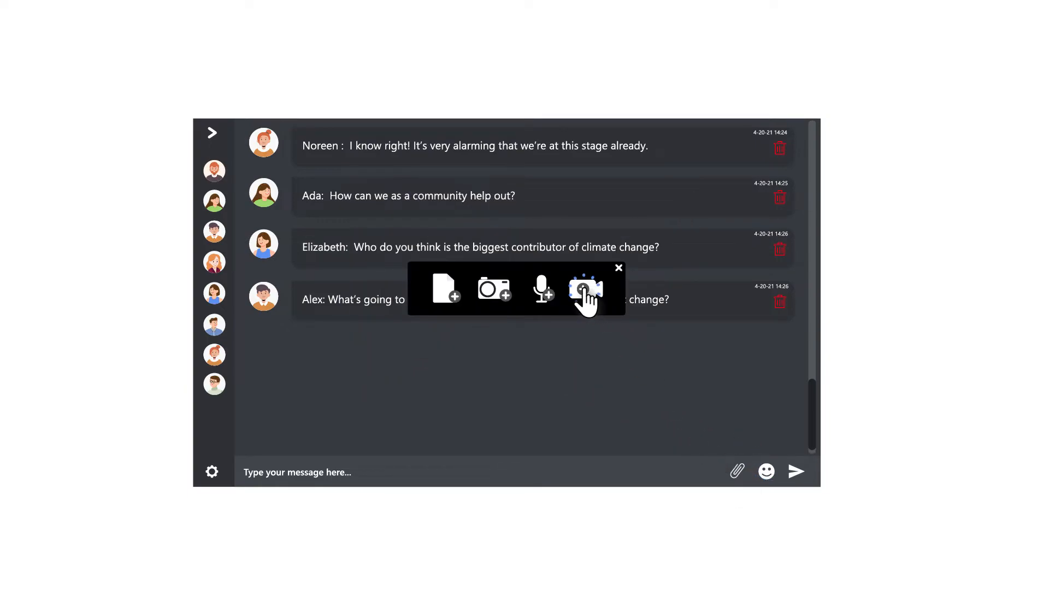
pyautogui.click(583, 289)
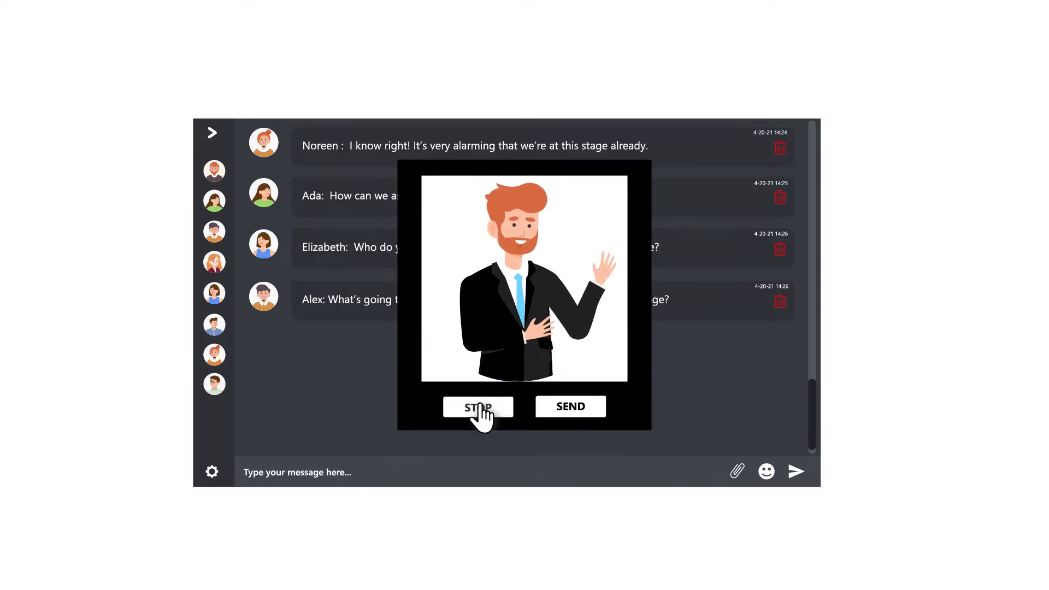
pyautogui.click(477, 407)
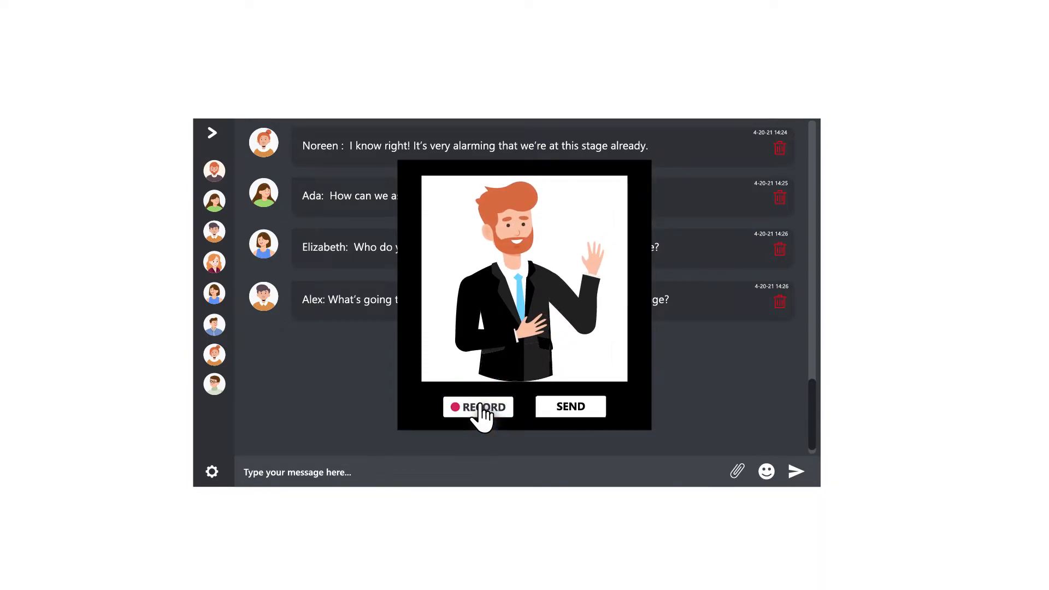
pyautogui.click(569, 407)
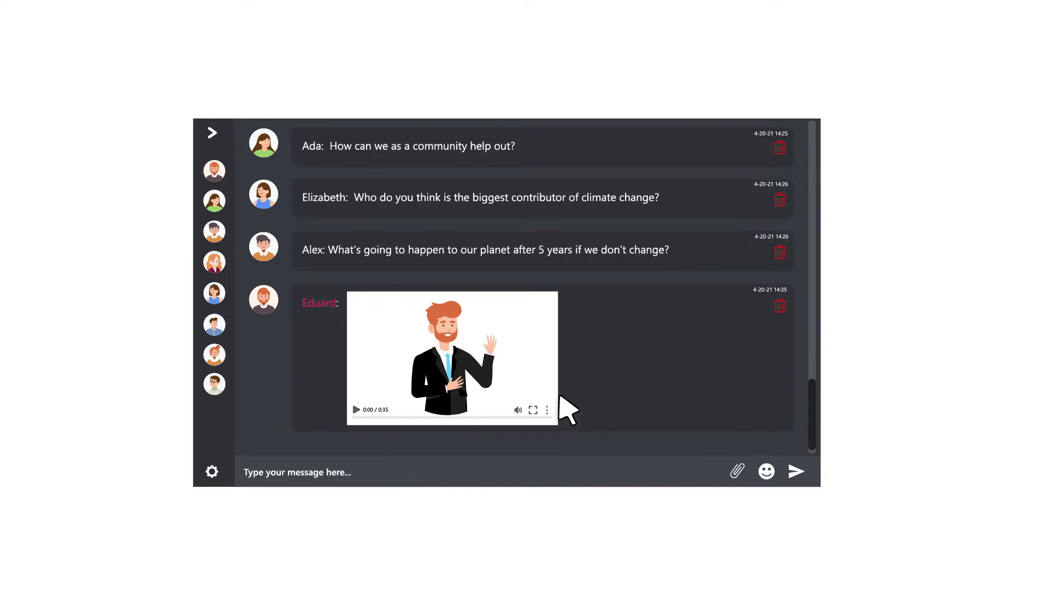
pyautogui.scroll(-3)
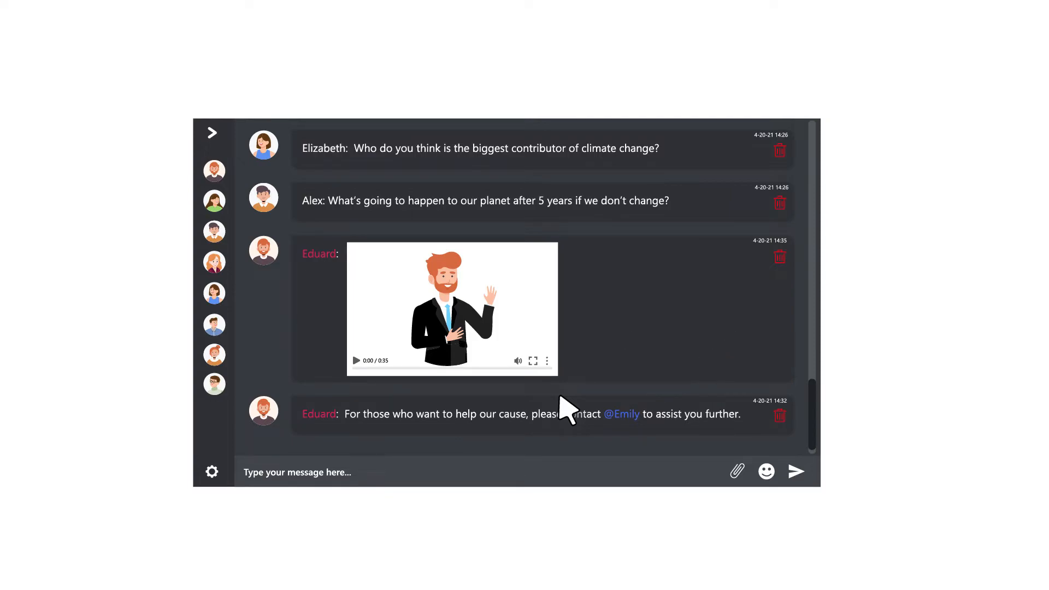
pyautogui.scroll(-3)
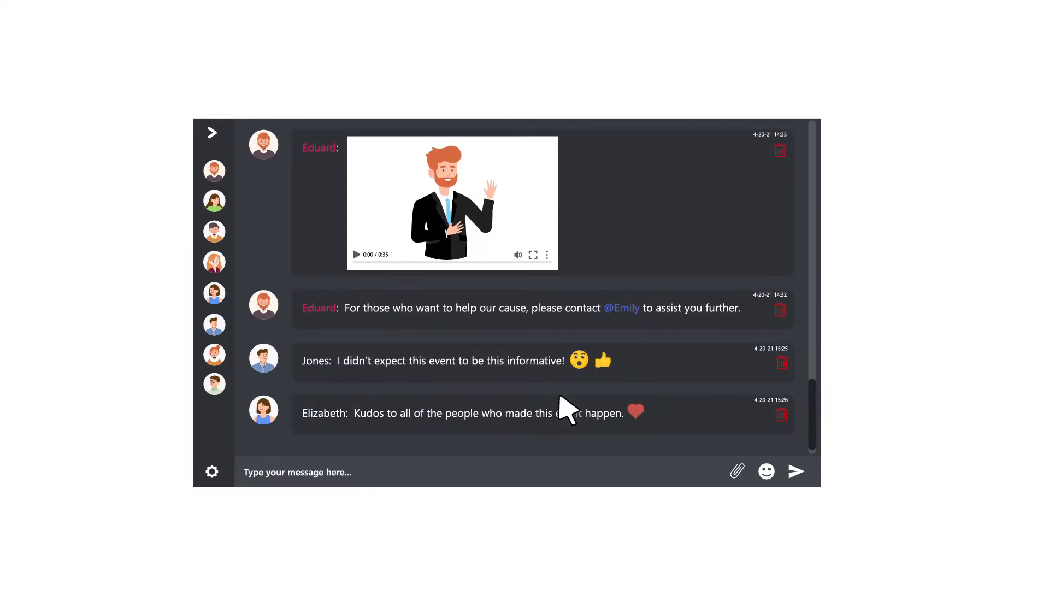
pyautogui.scroll(-3)
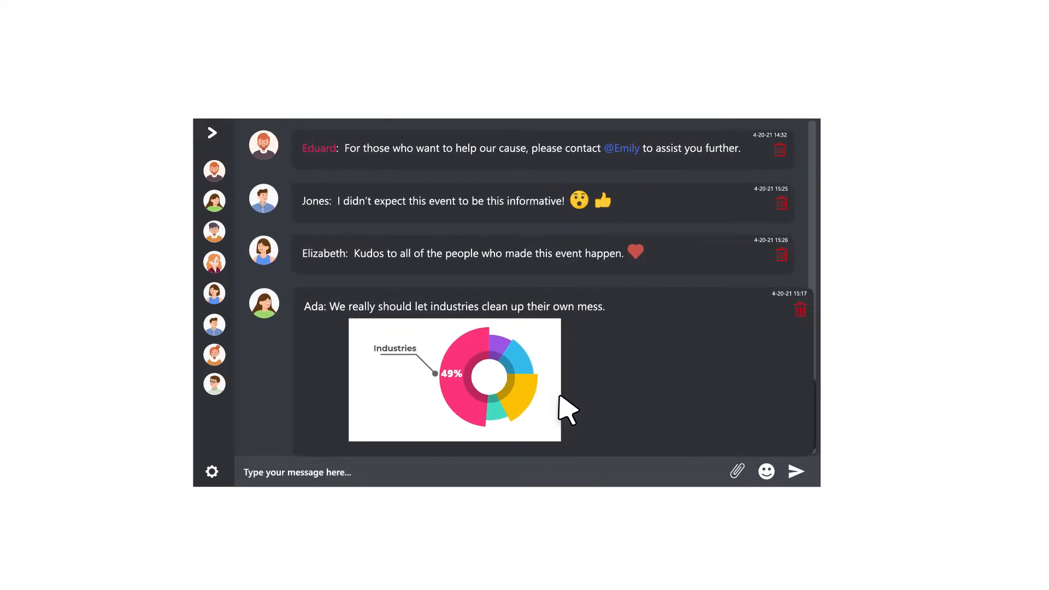
pyautogui.scroll(-3)
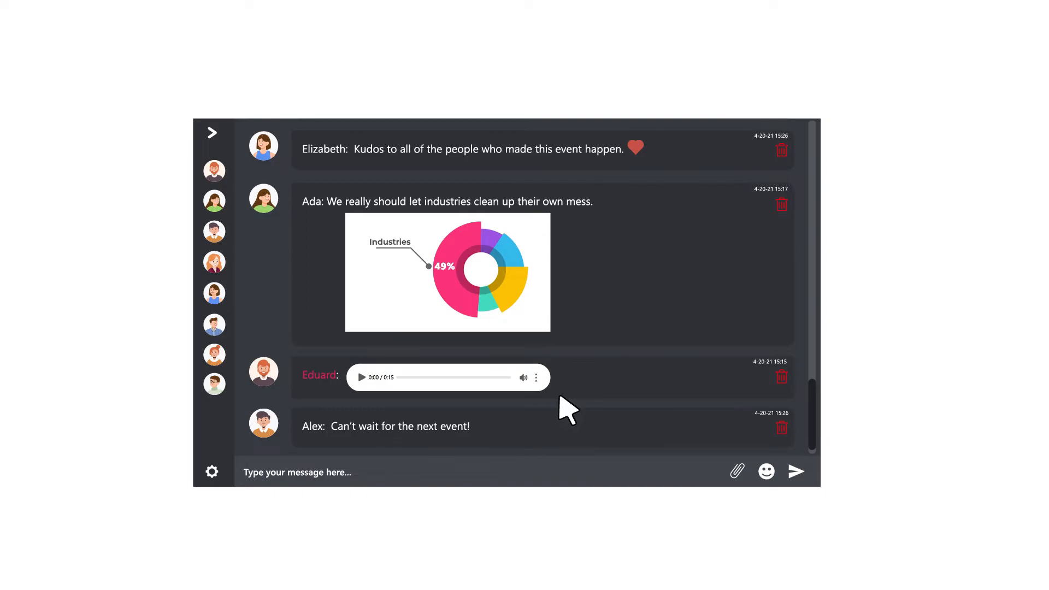
pyautogui.scroll(-3)
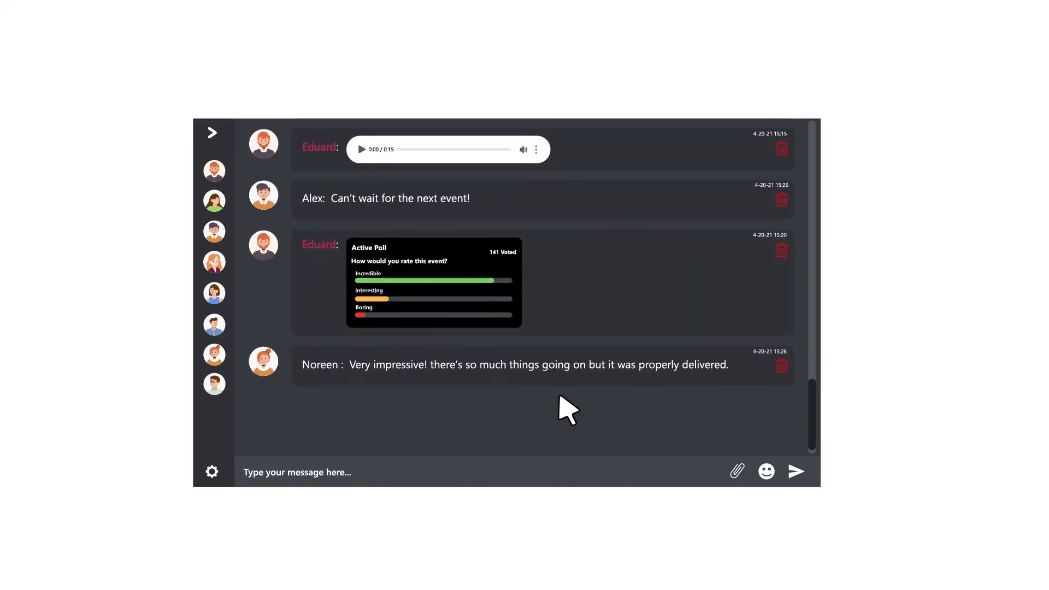